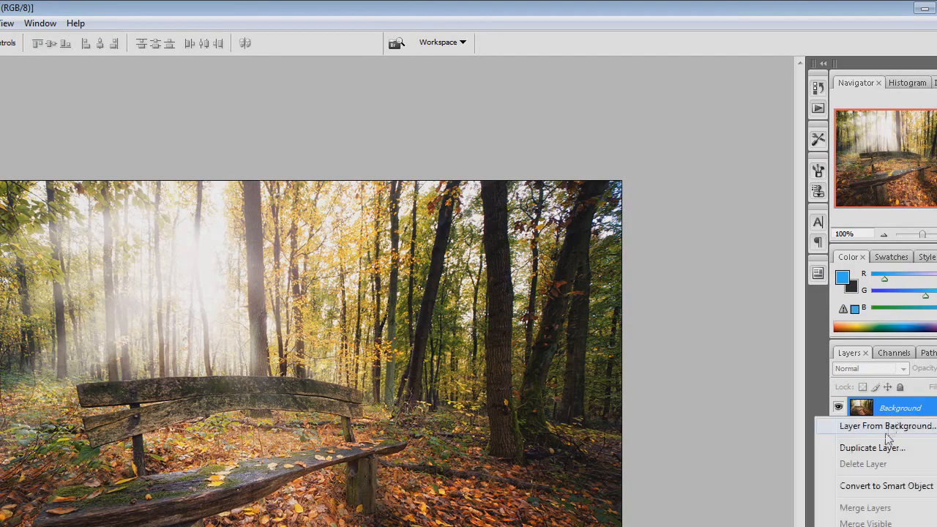
Duplicate the Background layer and convert the Background copy into a Smart Object.
click(872, 447)
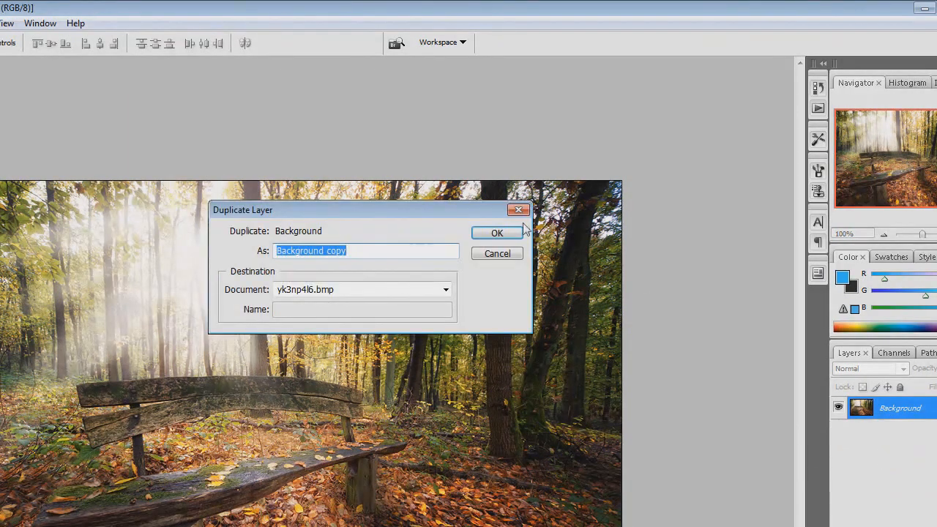
click(497, 232)
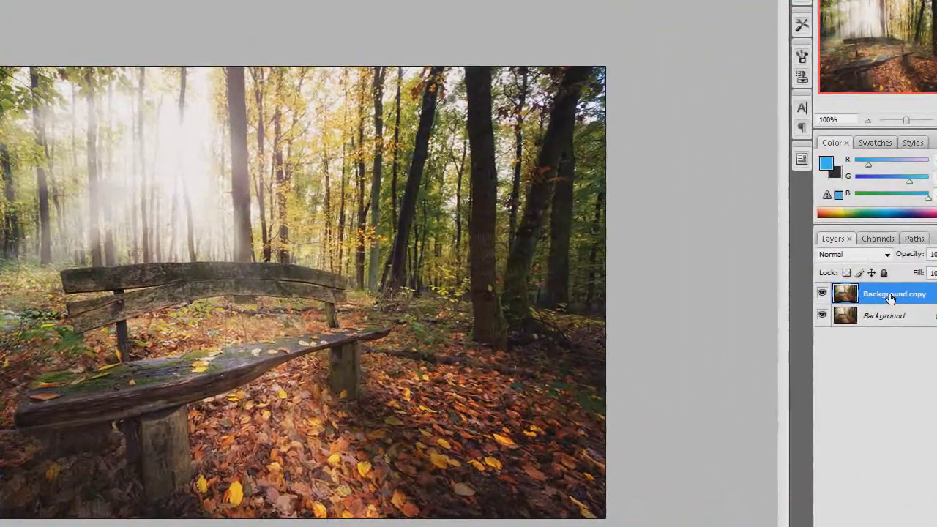
right_click(894, 293)
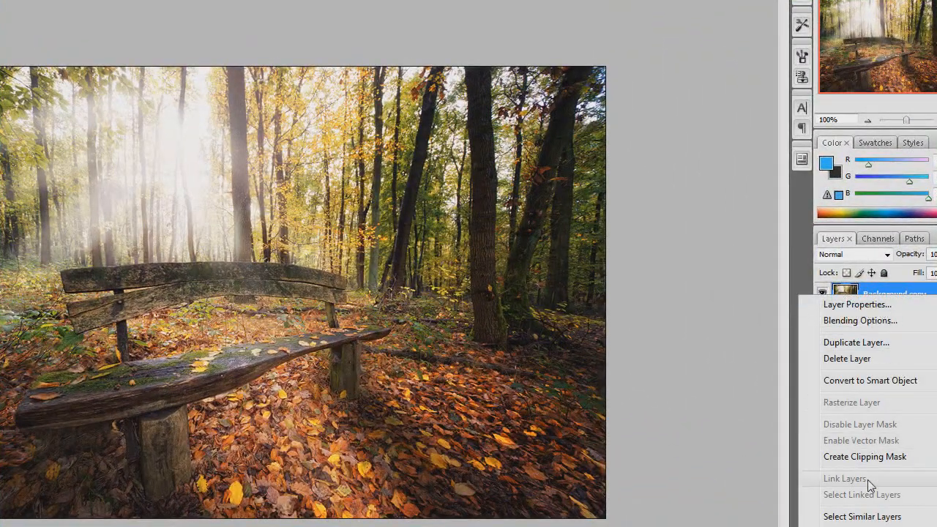
mouse_move(876, 395)
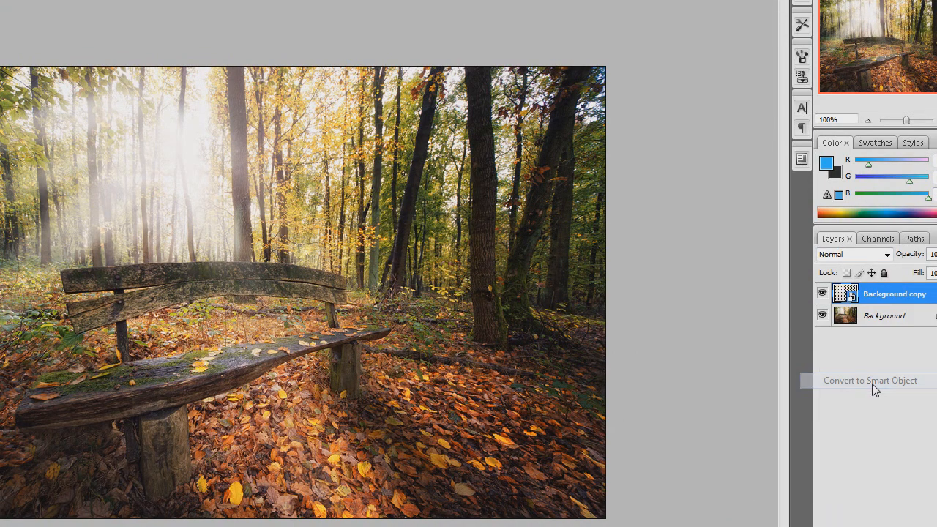
click(870, 380)
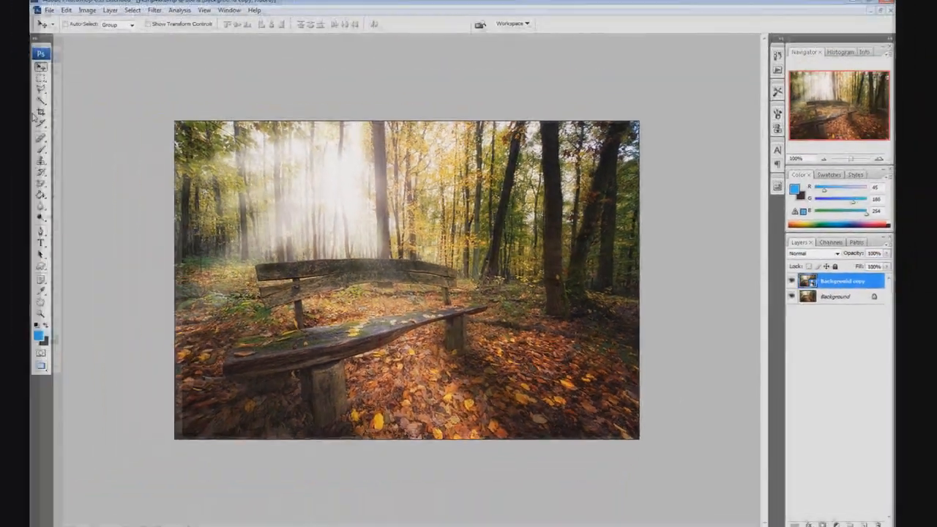
Bring up Shadows/Highlights on the copy with the full Show More Options settings revealed.
click(103, 16)
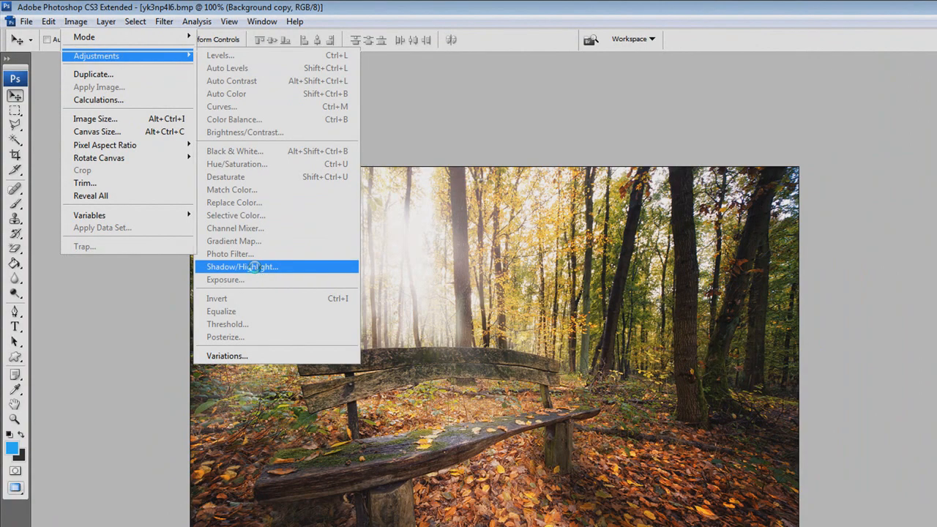
click(241, 266)
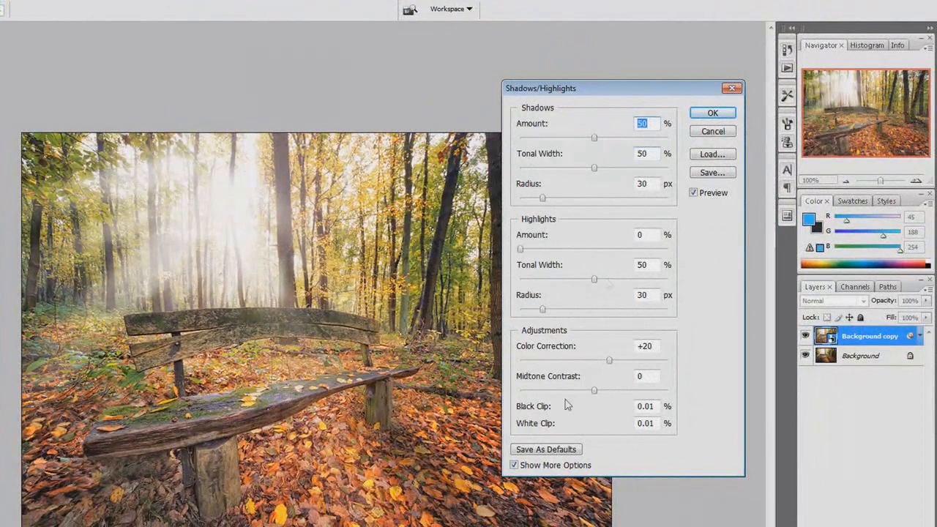
click(514, 464)
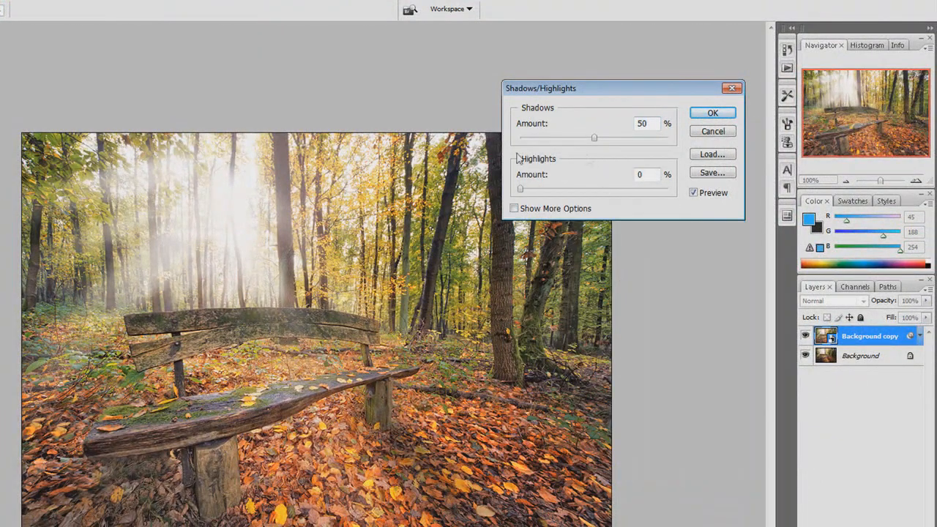
drag(541, 88, 489, 102)
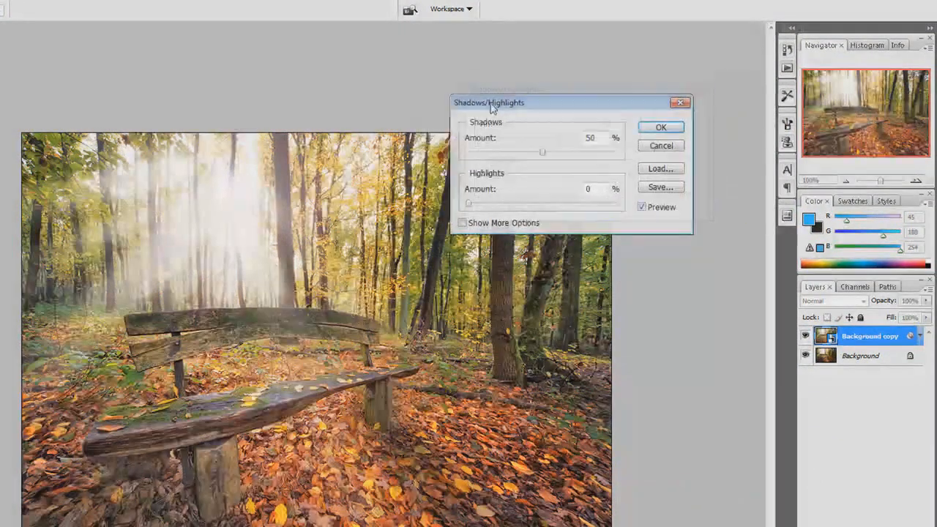
drag(489, 103, 522, 97)
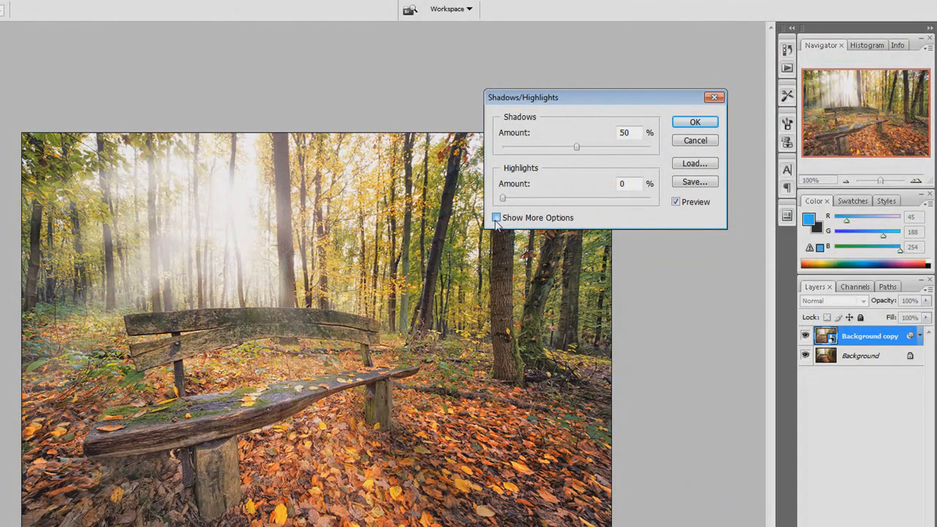
click(496, 218)
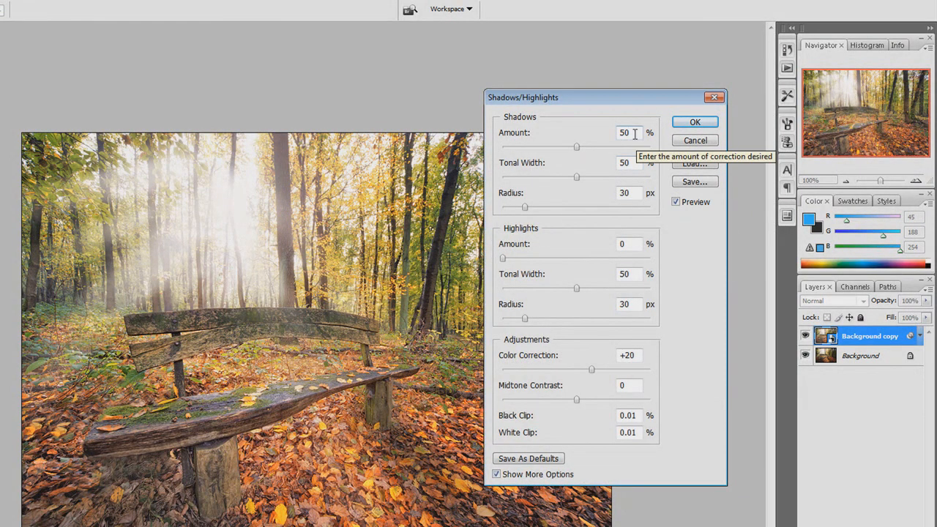
Apply Shadows 15 amount and 20 tonal width, Highlights 50 and Color Correction +40.
click(625, 132)
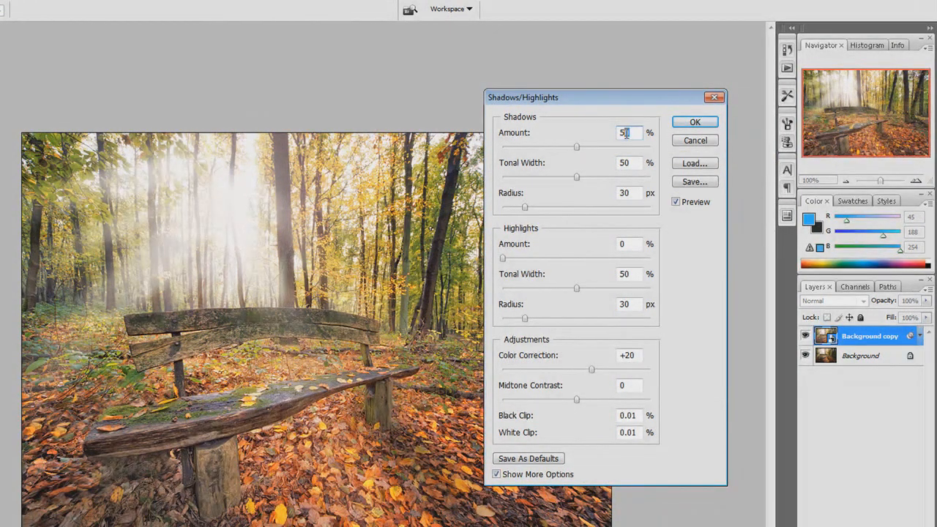
text(15)
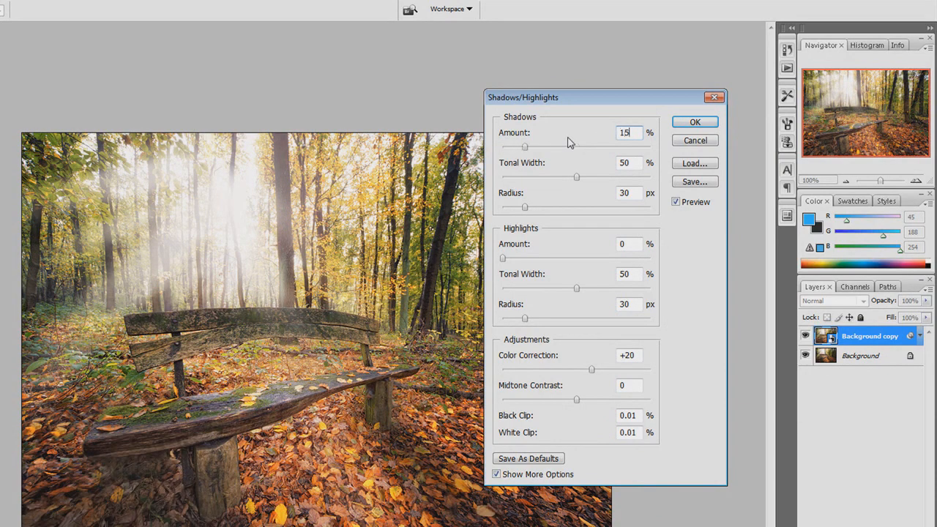
triple_click(624, 162)
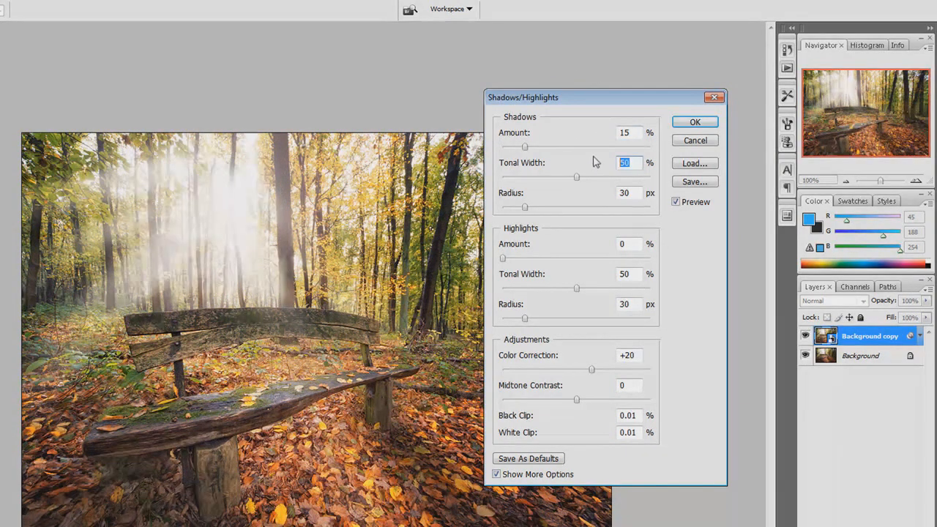
text(20)
click(628, 193)
text(70)
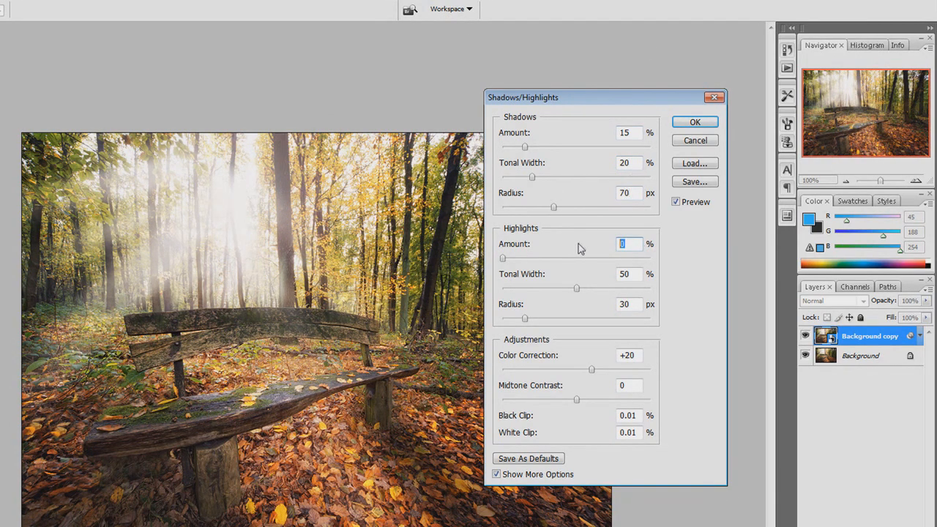
text(50)
click(630, 274)
text(65)
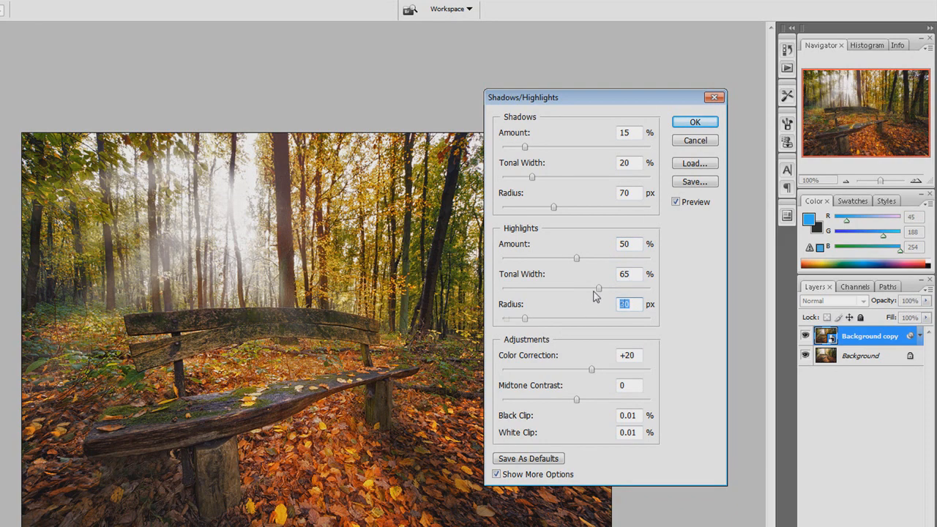
click(629, 356)
text(+40)
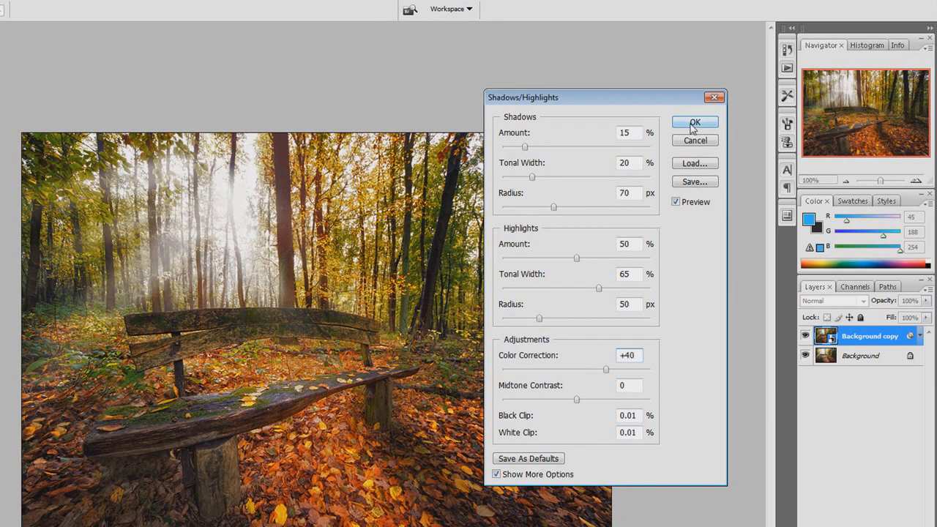
click(695, 122)
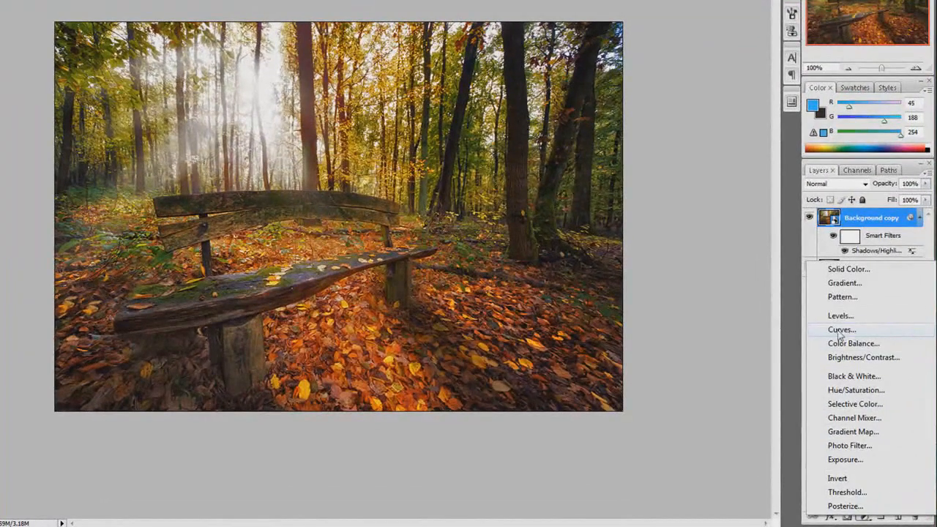
Add a Curves adjustment layer and bring its black point in to about 21.
click(841, 329)
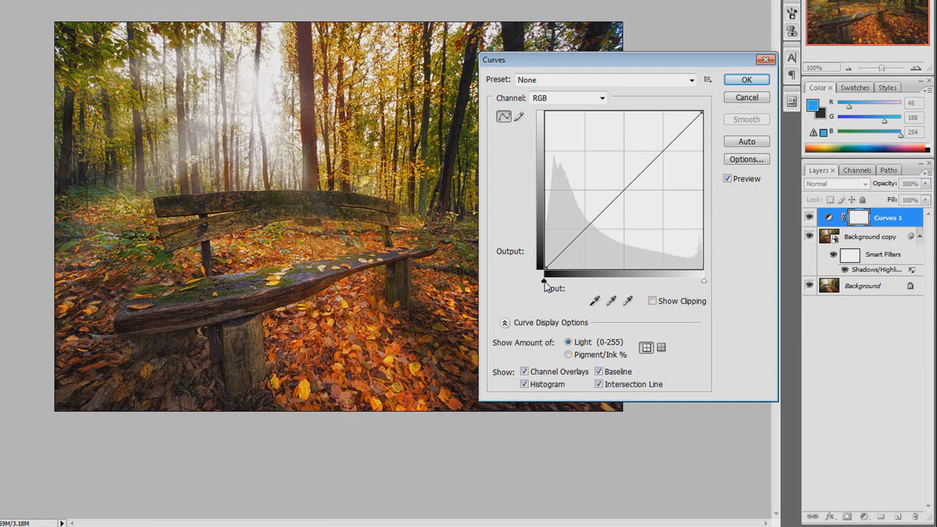
click(542, 268)
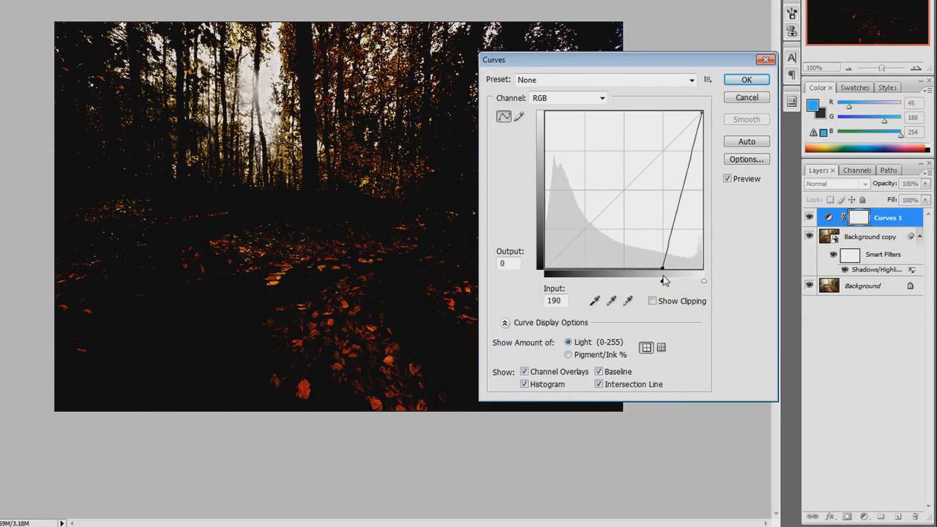
drag(663, 271, 560, 271)
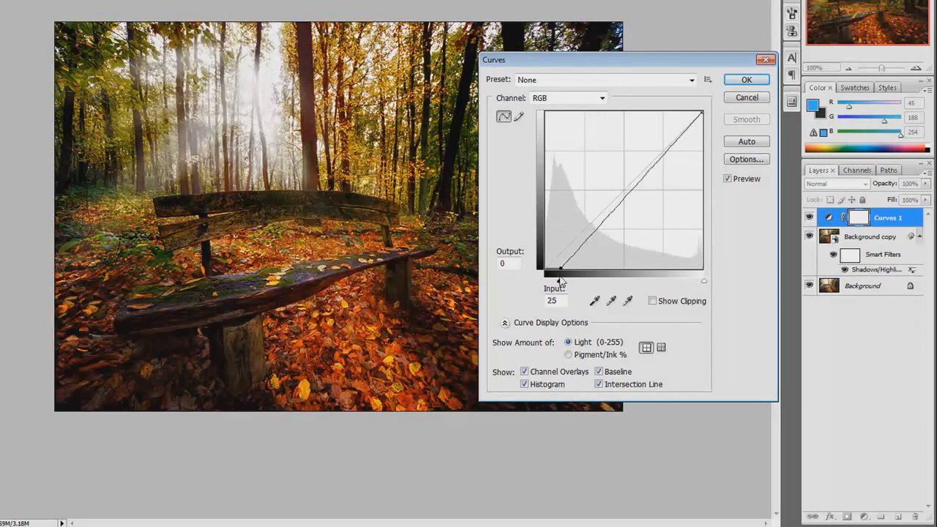
drag(560, 269, 558, 269)
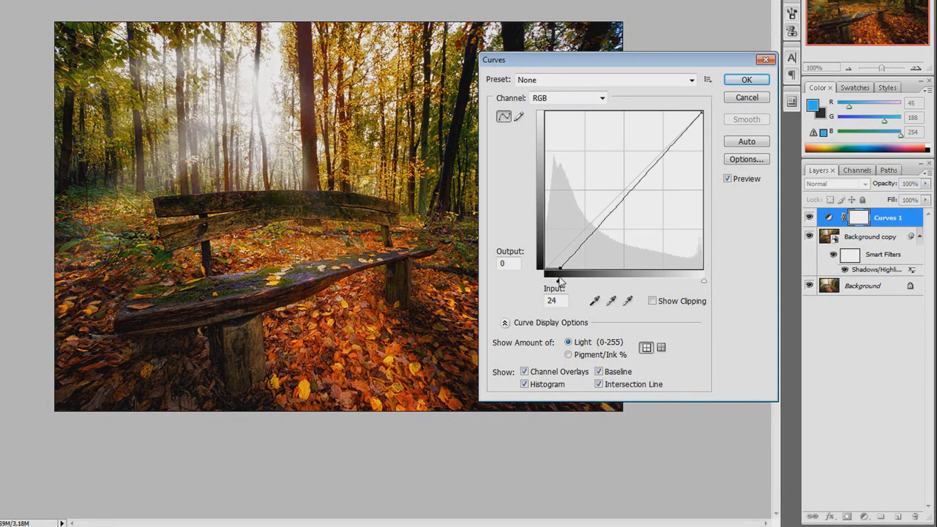
drag(561, 272, 558, 273)
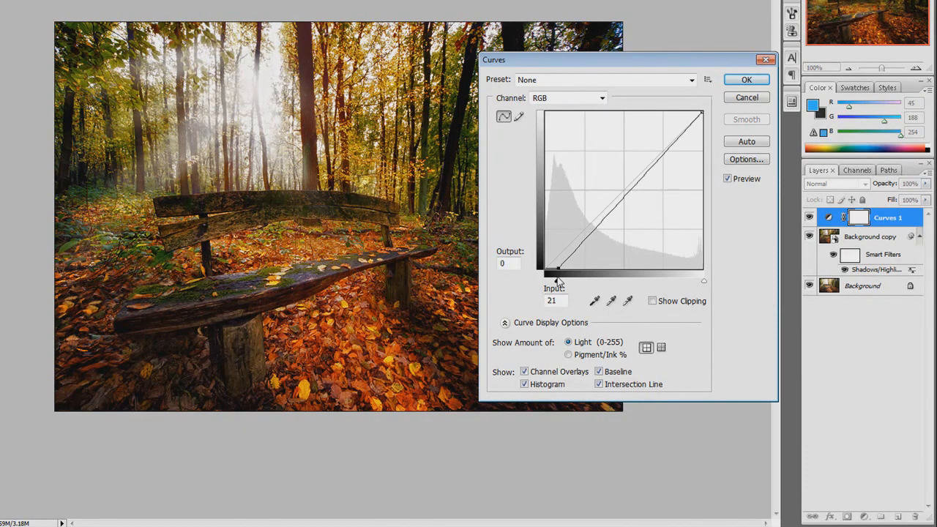
drag(558, 273, 555, 277)
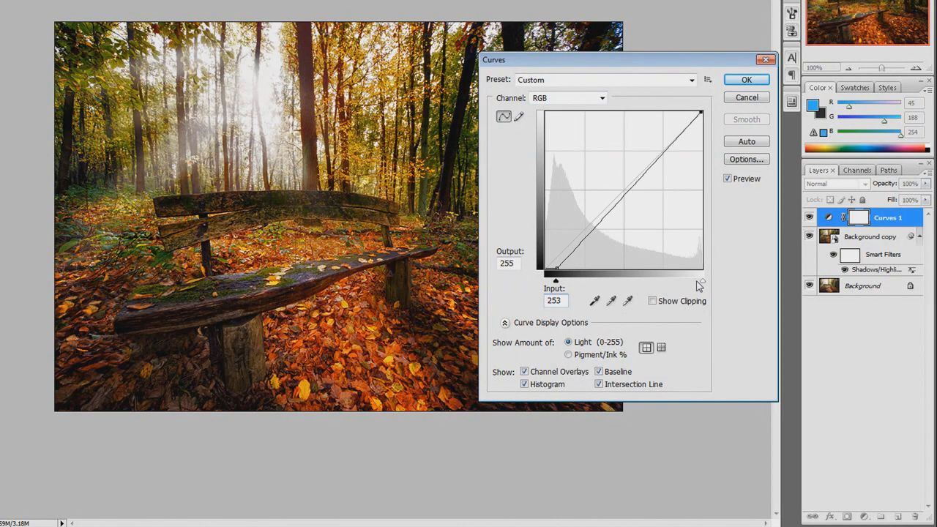
Pull the white point in to about 222 to brighten highlights and confirm Curves 1.
drag(700, 116, 686, 121)
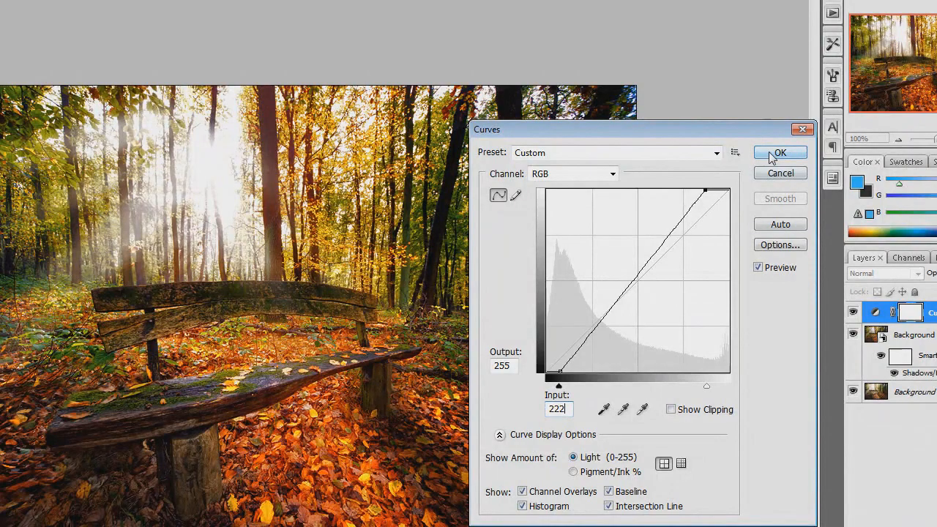
click(780, 153)
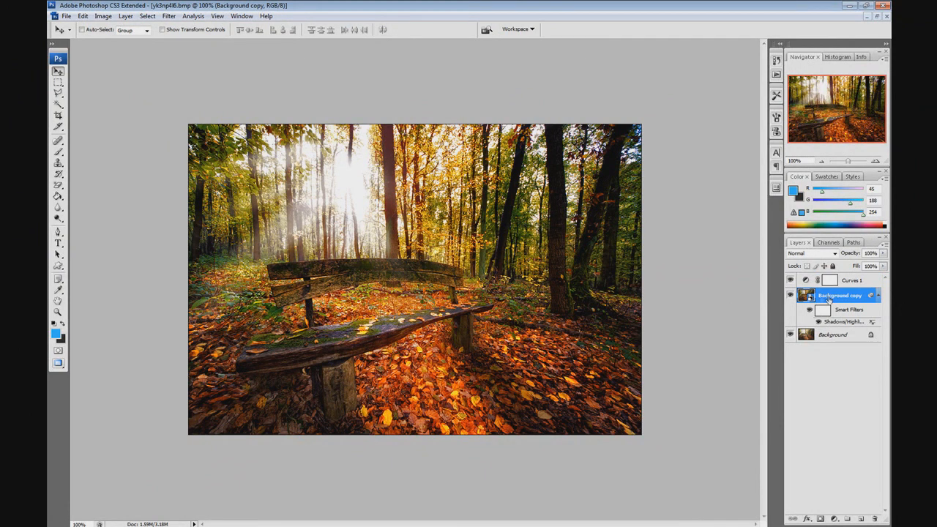
Apply Filter > Other > High Pass at 1.0 pixel radius to the Background copy.
click(168, 15)
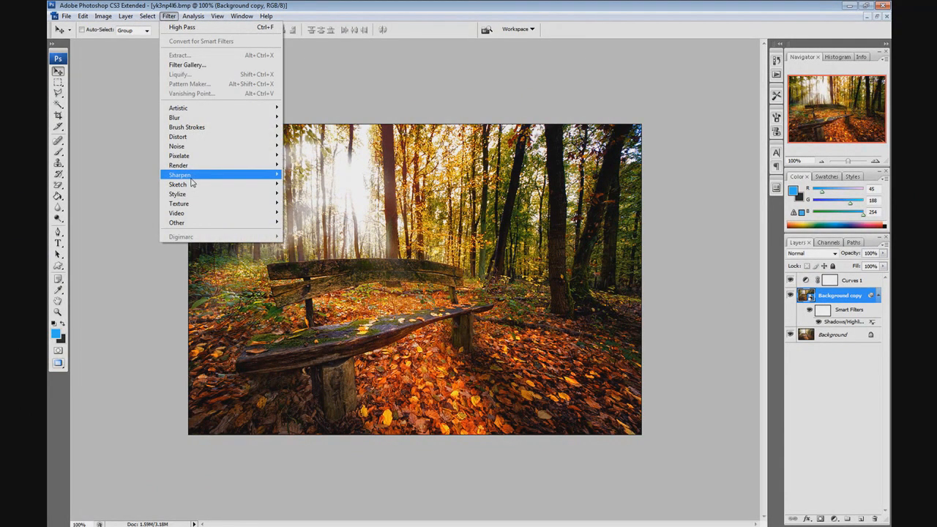
mouse_move(176, 146)
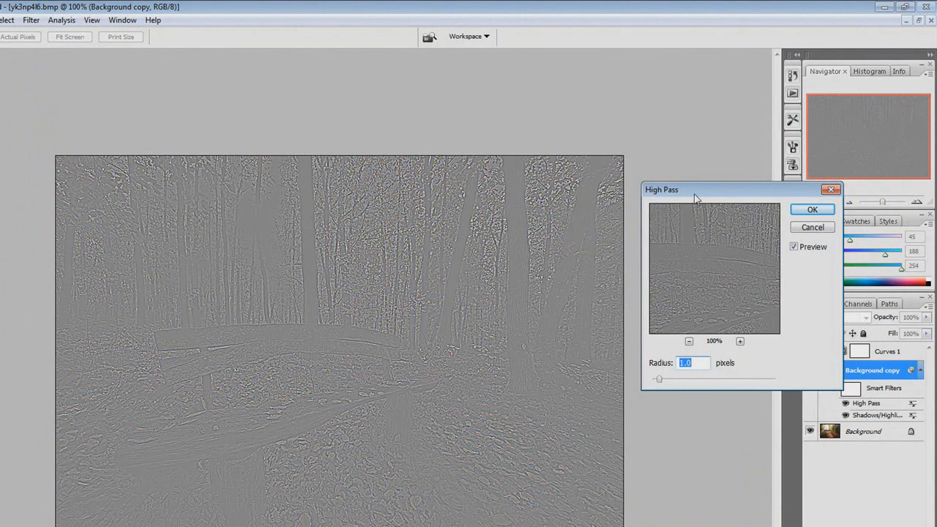
mouse_move(722, 317)
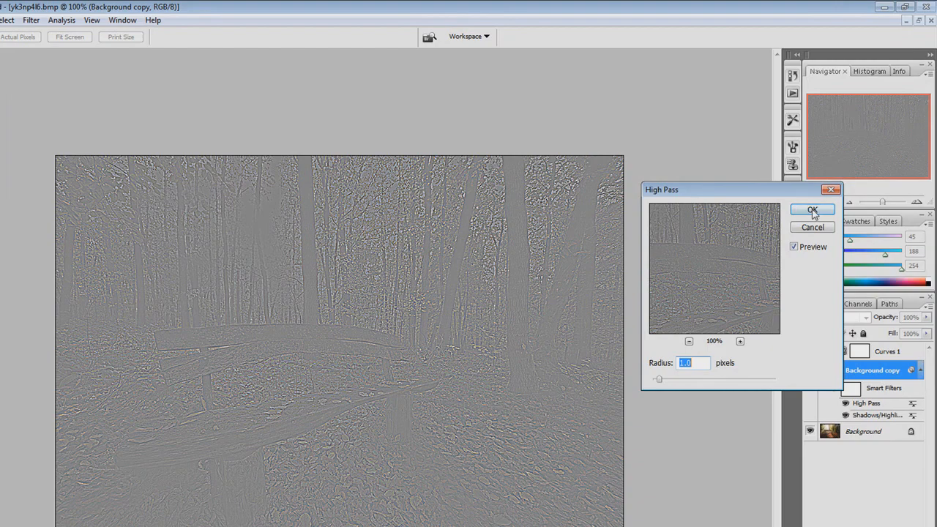
click(812, 209)
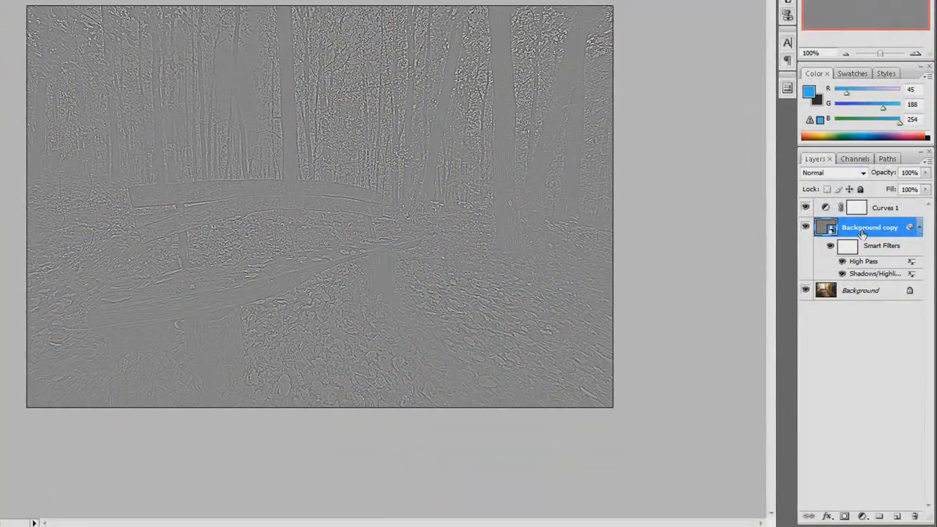
Set the Background copy layer's blend mode to Overlay to sharpen the photo.
click(835, 172)
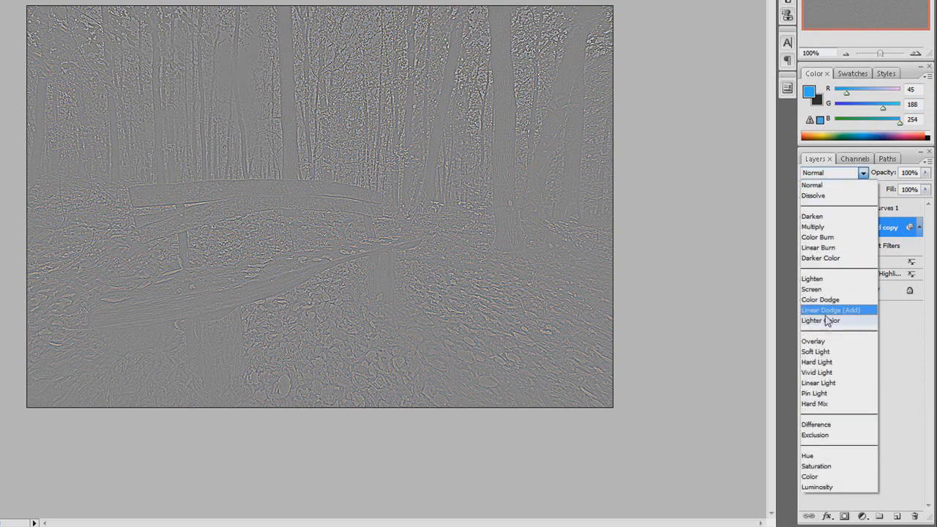
click(814, 342)
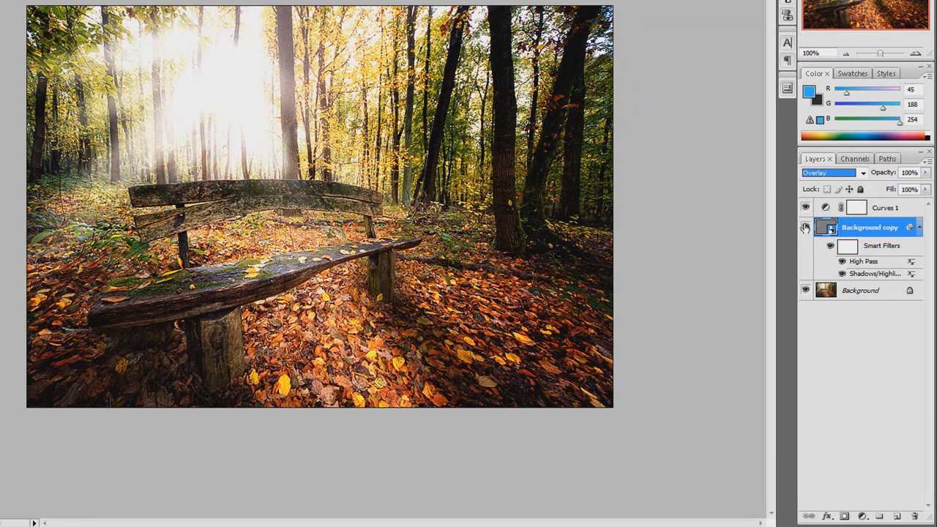
mouse_move(806, 228)
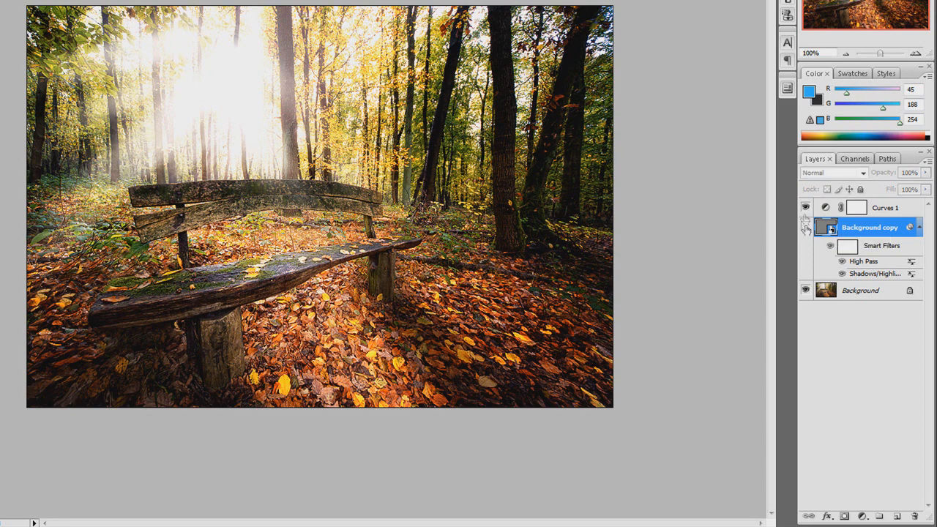
Toggle visibility of Curves 1 and Background copy for a before/after comparison.
click(806, 207)
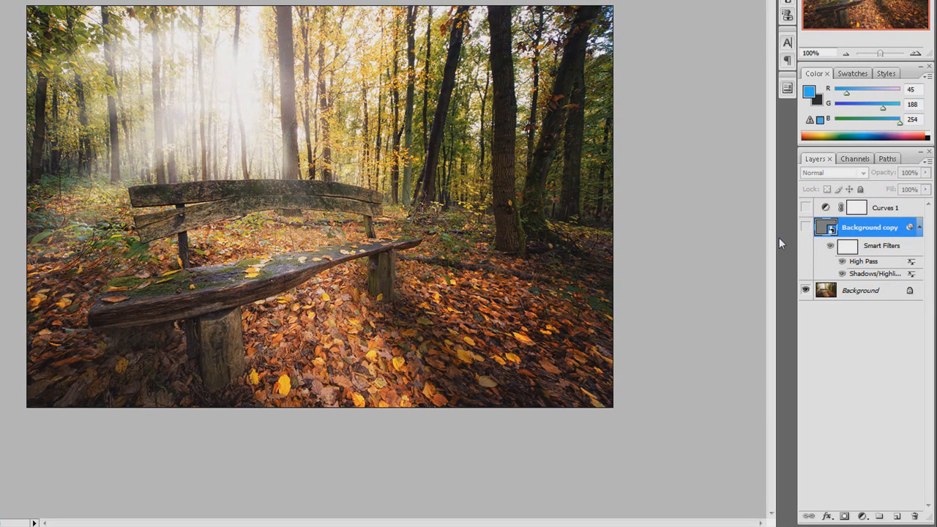
click(834, 172)
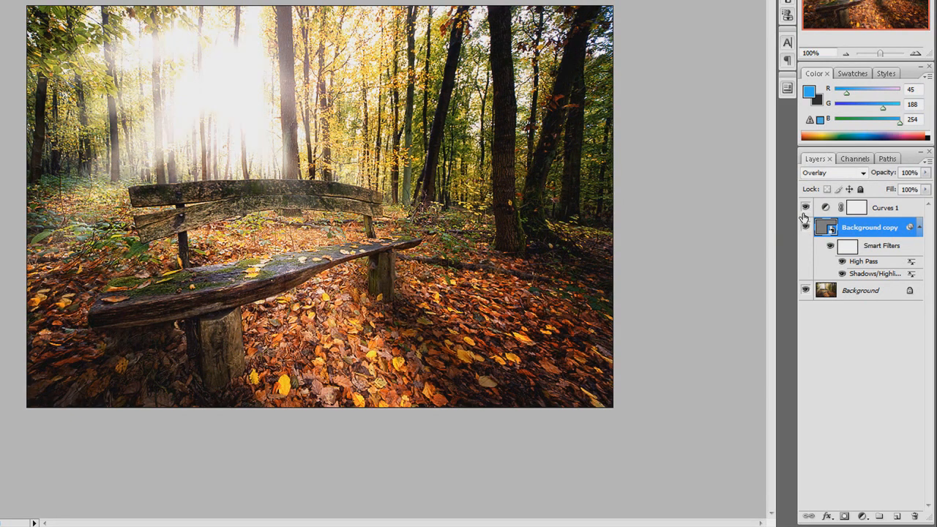
click(806, 207)
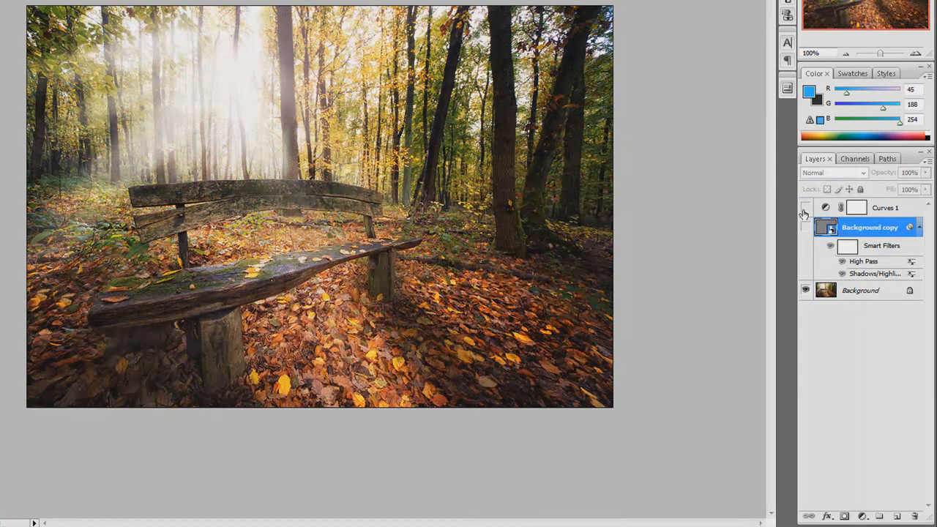